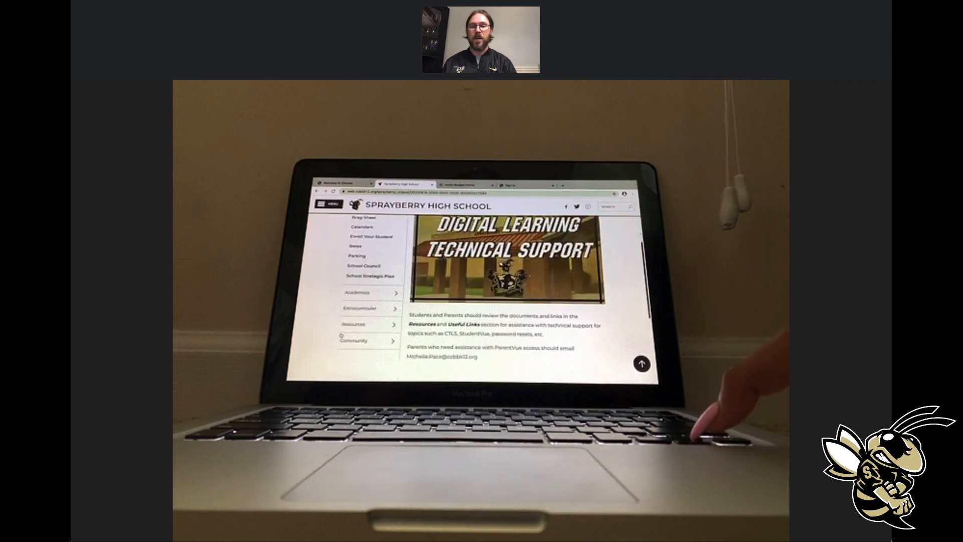
# Scroll down the Sprayberry High School page toward the Digital Learning Technical Support content.
pyautogui.scroll(-3)
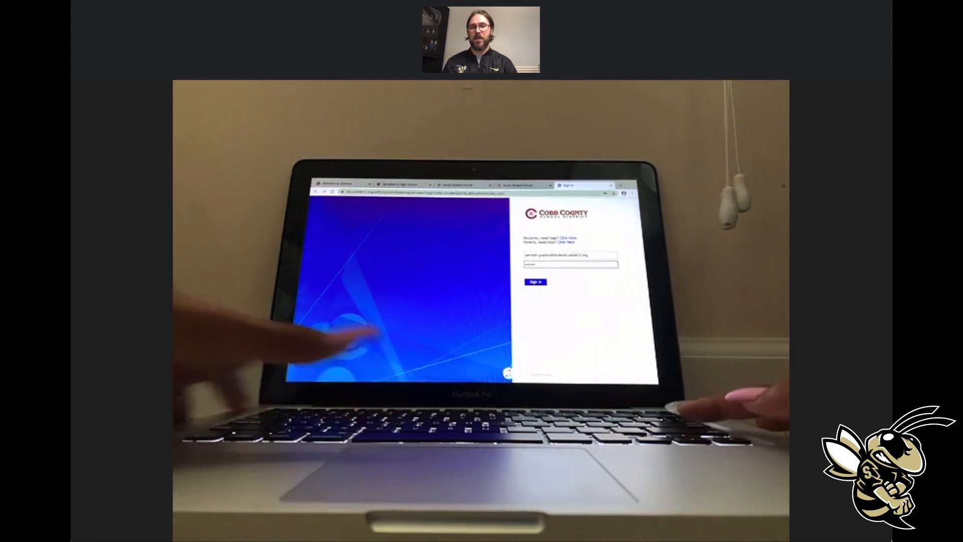
pyautogui.click(535, 282)
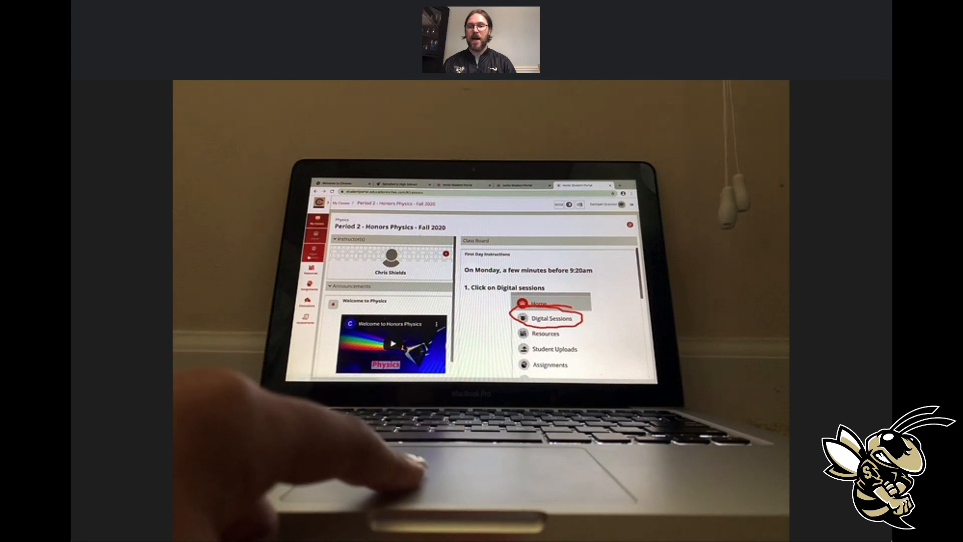
# Show the Honors Physics Digital Sessions list with each session's status, start date and due date.
pyautogui.click(551, 318)
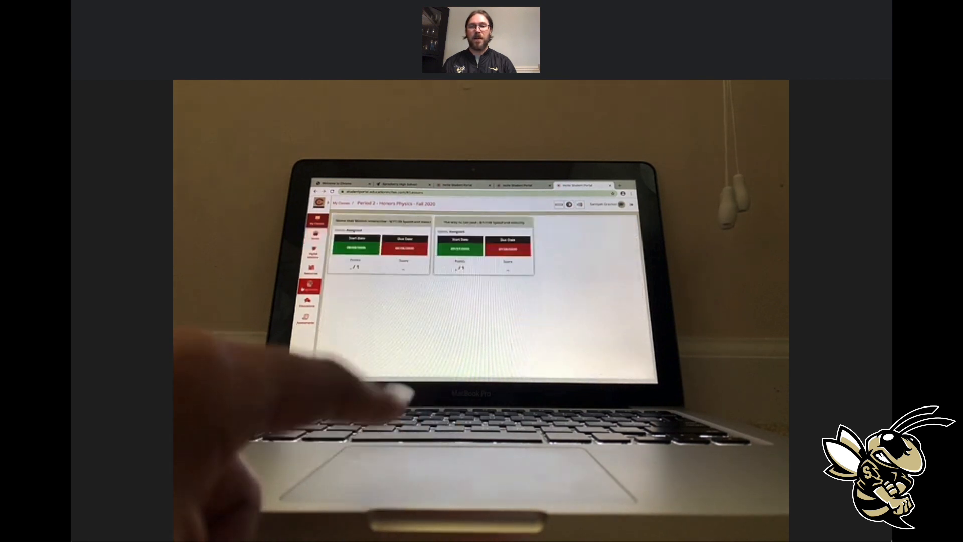